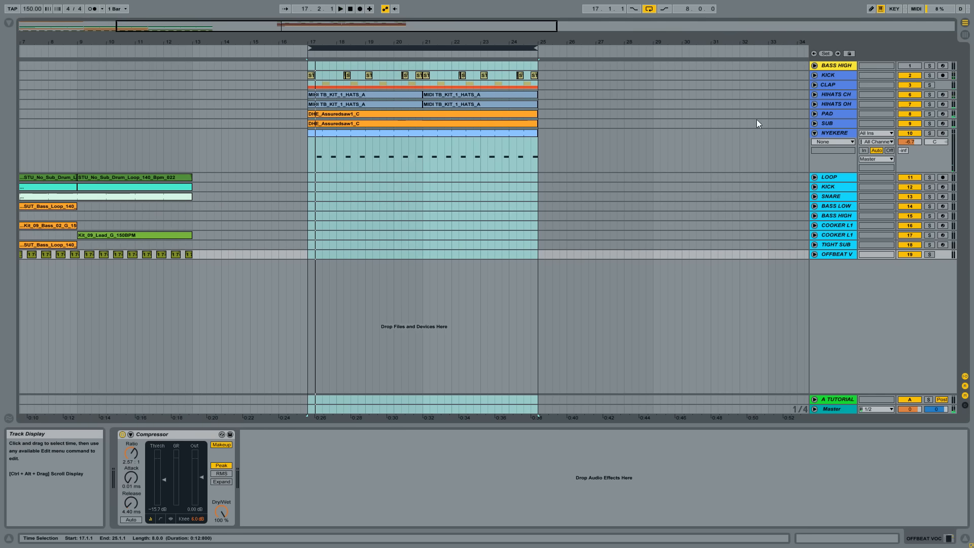
# Select the PAD track header to reveal its instrument rack, C Minor scale, Serum and EQ Eight
pyautogui.click(813, 113)
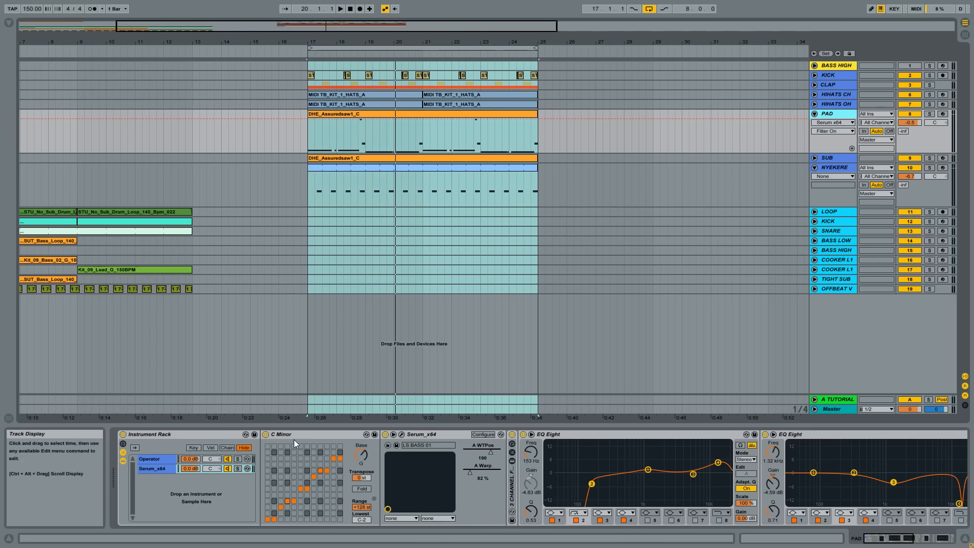
# Show the Operator chain's Chord, C Minor scale, Operator and Auto Filter devices
pyautogui.click(149, 458)
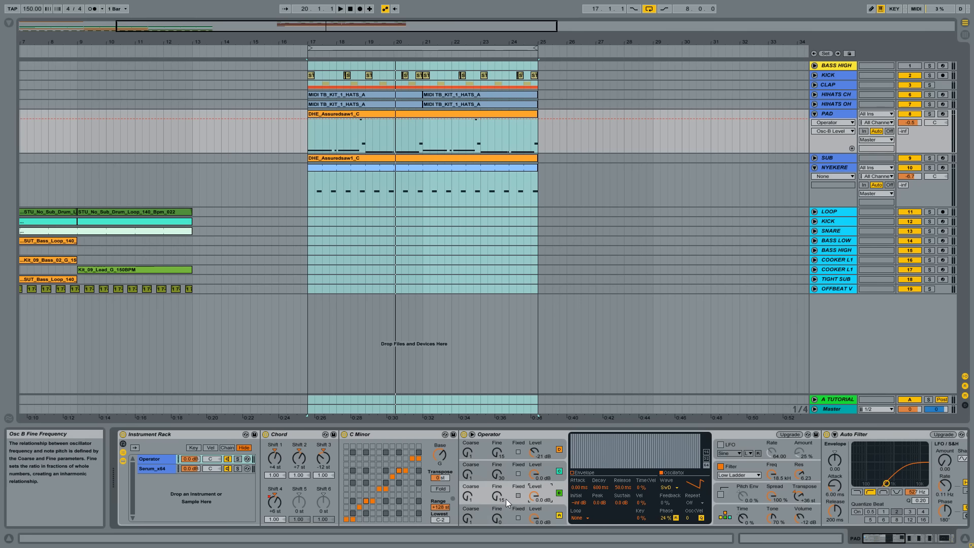
pyautogui.moveTo(666, 534)
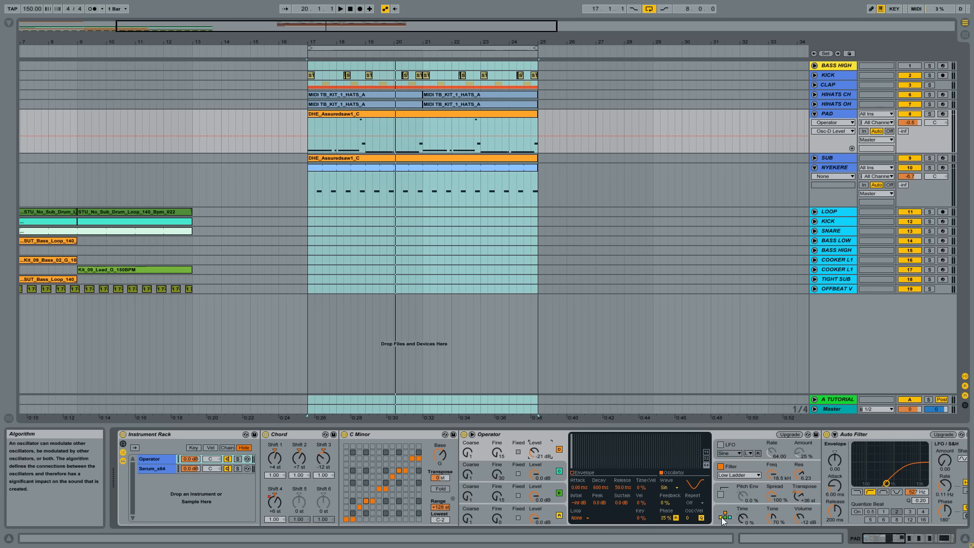
pyautogui.moveTo(728, 527)
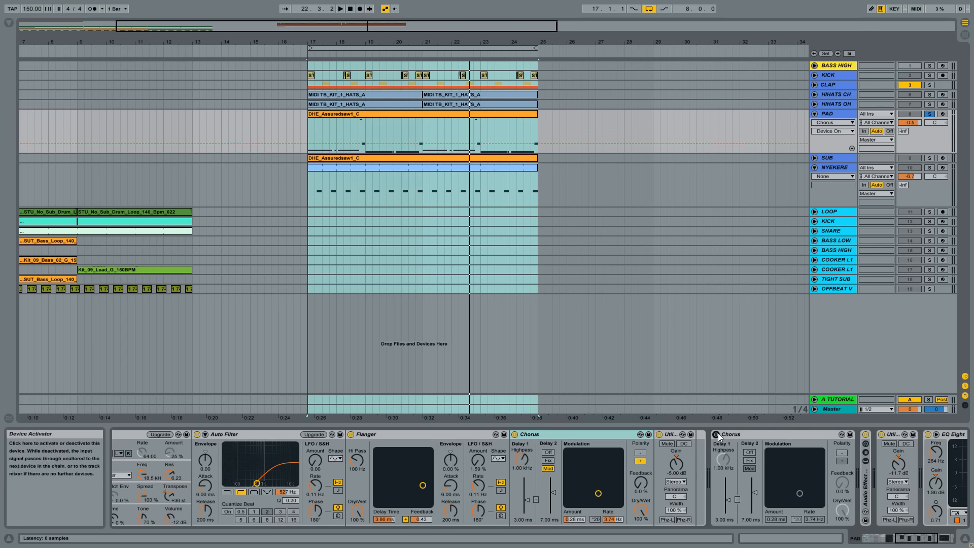
pyautogui.moveTo(732, 441)
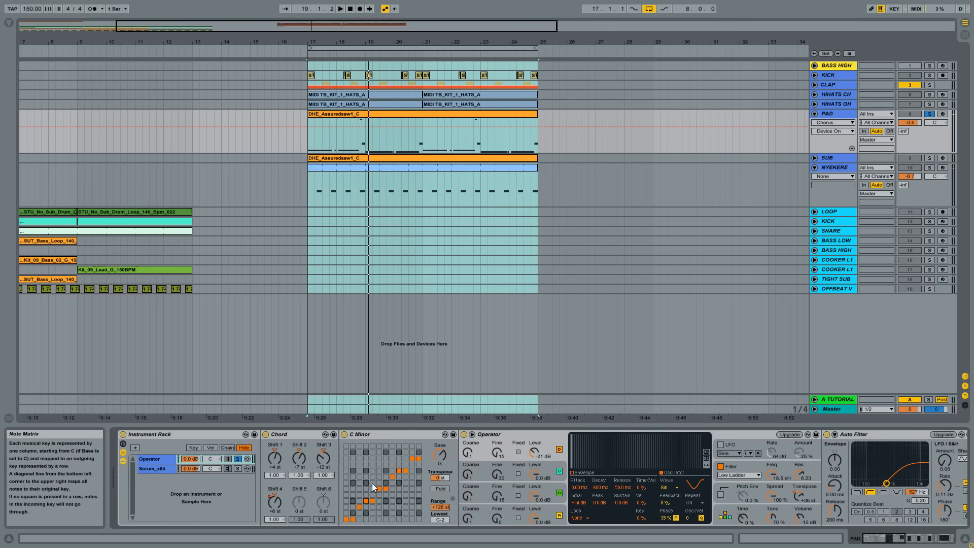
# Switch to the Serum_x64 chain and bring up Serum's plugin window over the arrangement
pyautogui.click(153, 469)
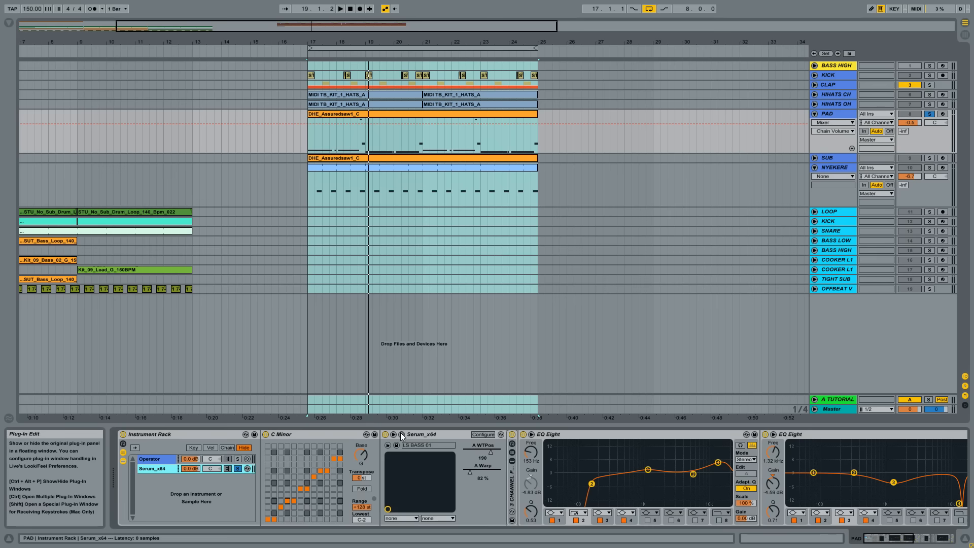
pyautogui.click(402, 434)
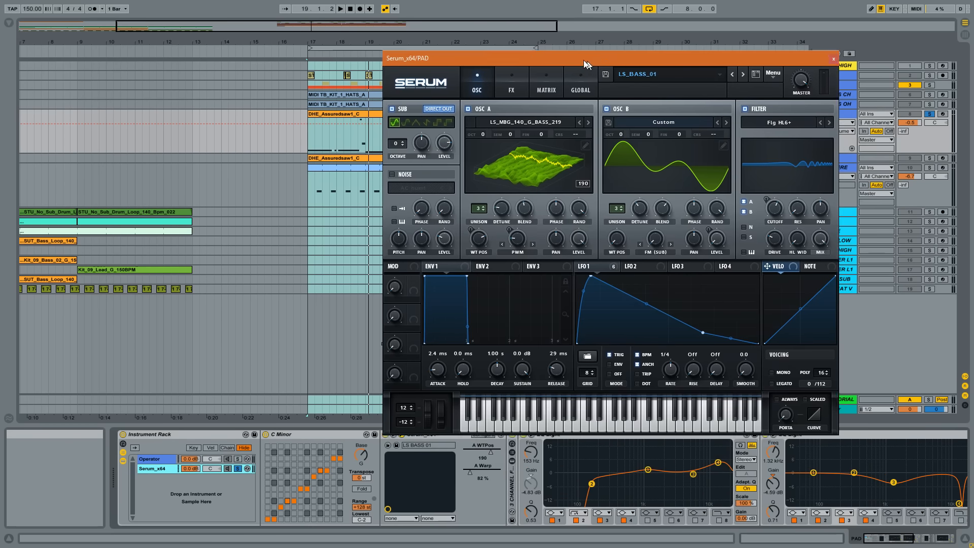
pyautogui.moveTo(585, 58); pyautogui.dragTo(572, 48)
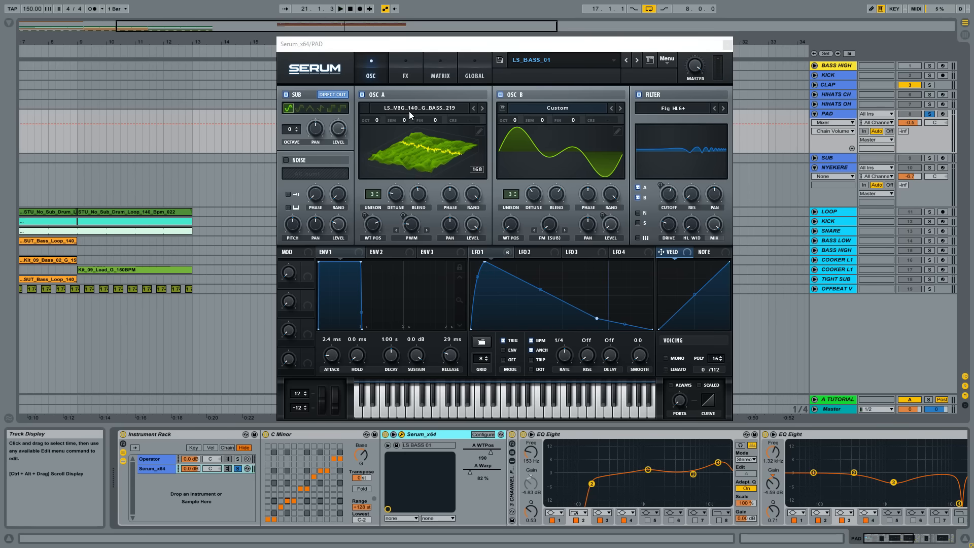
pyautogui.moveTo(394, 116)
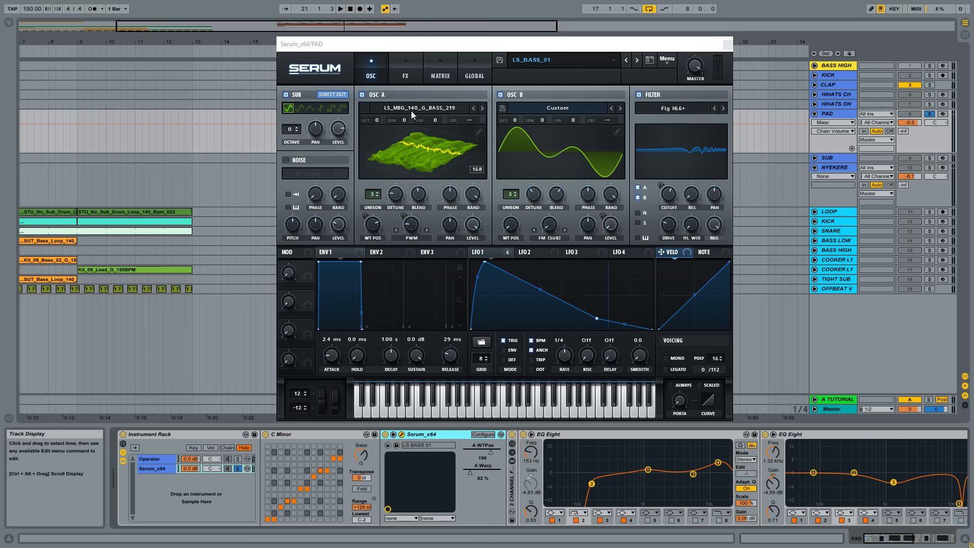
pyautogui.moveTo(451, 115)
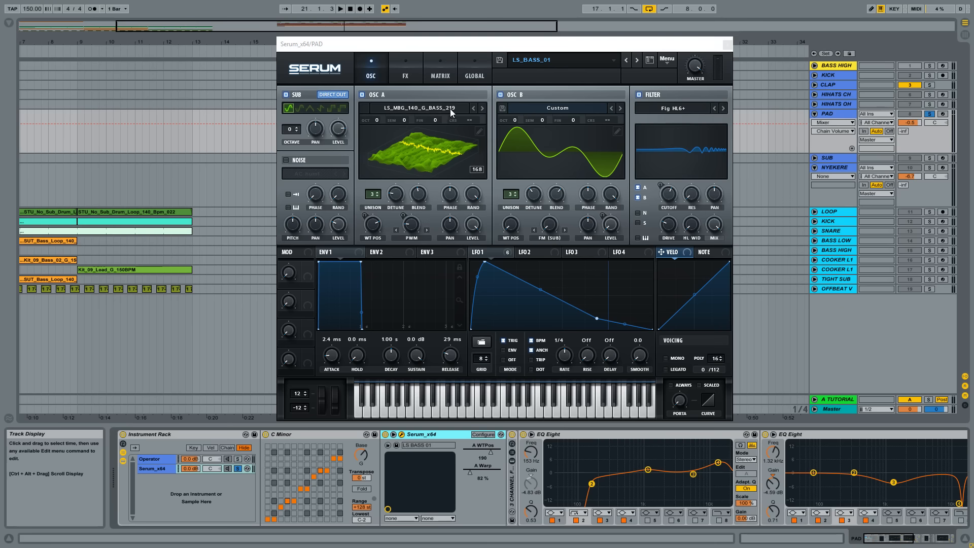
pyautogui.moveTo(416, 114)
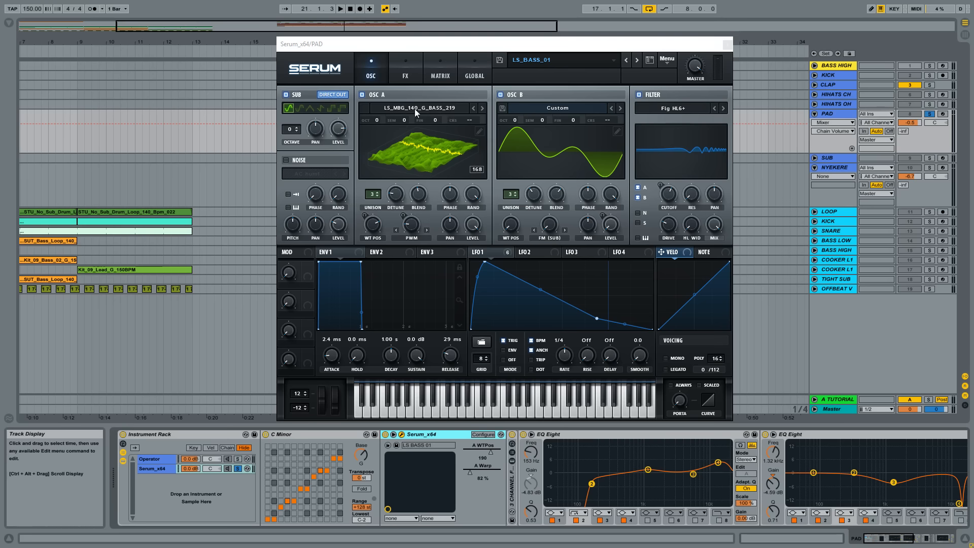
pyautogui.moveTo(426, 222)
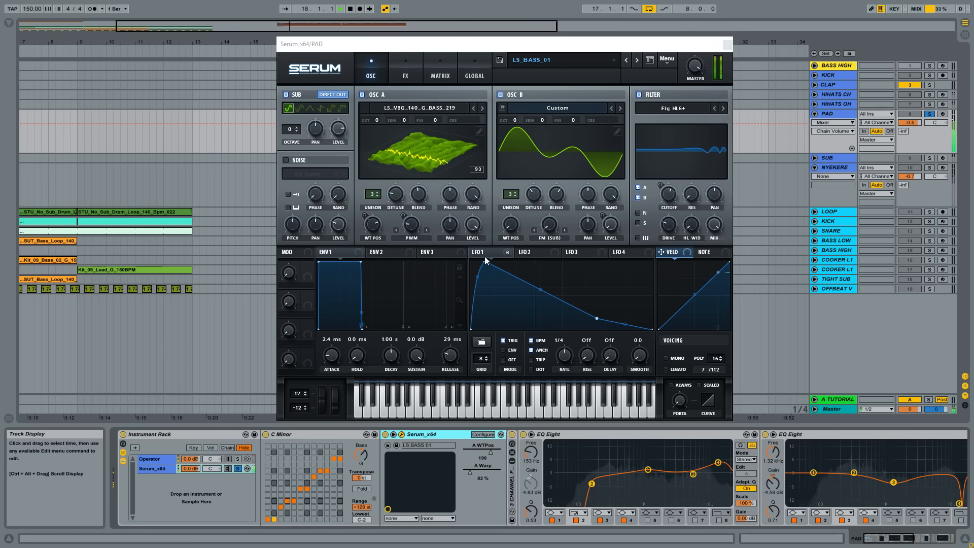
# View Serum's FX page, then close its window to reveal the 3 Channel Freq Split rack
pyautogui.click(405, 67)
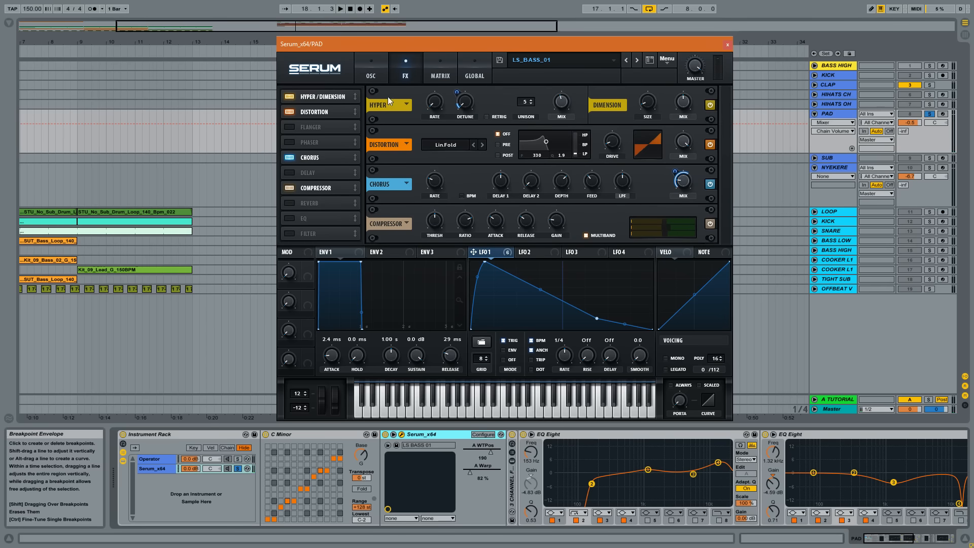
pyautogui.moveTo(561, 104)
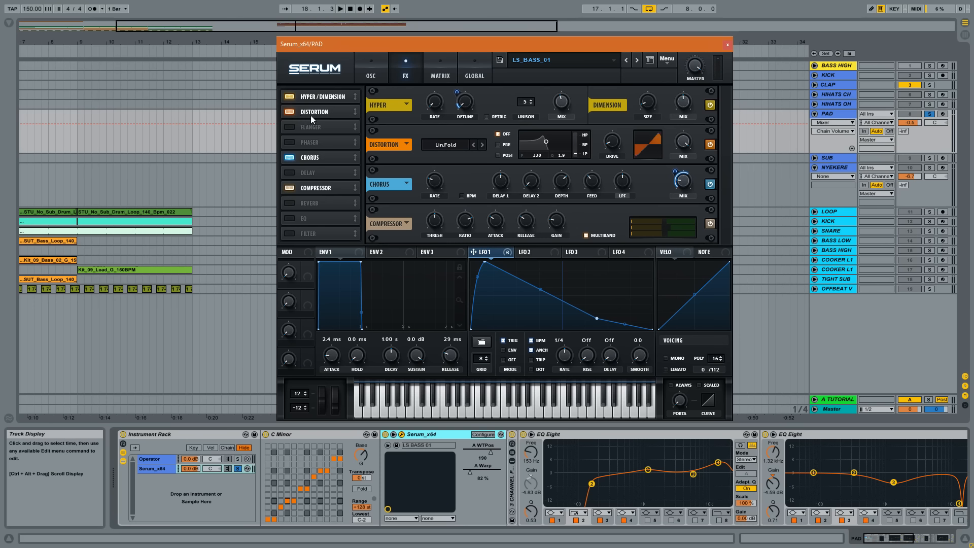
pyautogui.moveTo(638, 153)
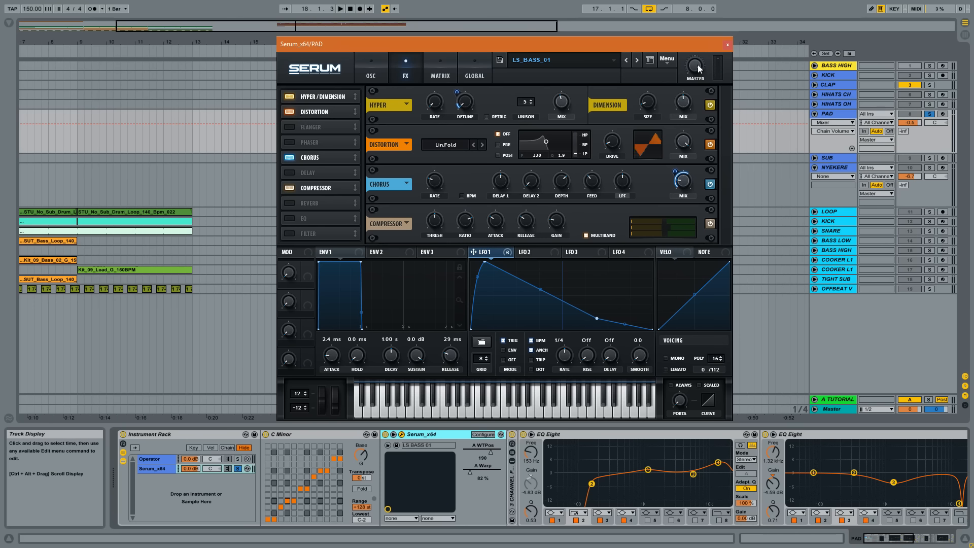
pyautogui.click(725, 45)
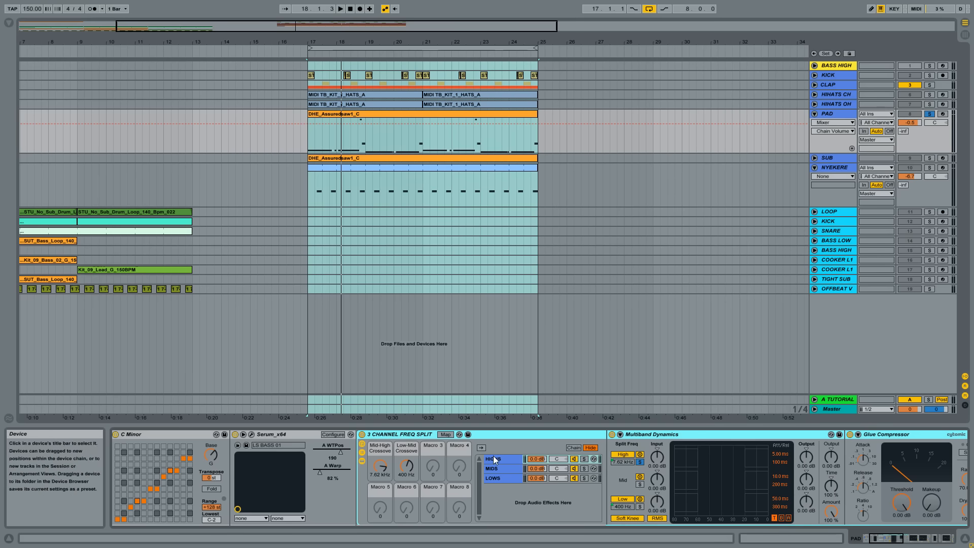
# Select the Highs band of the frequency split and show its chain devices
pyautogui.click(494, 459)
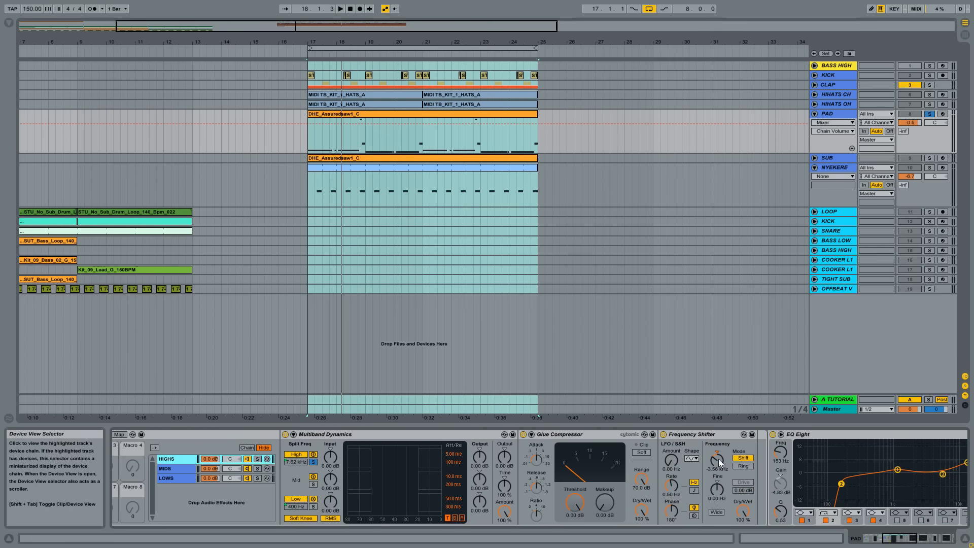
pyautogui.click(172, 459)
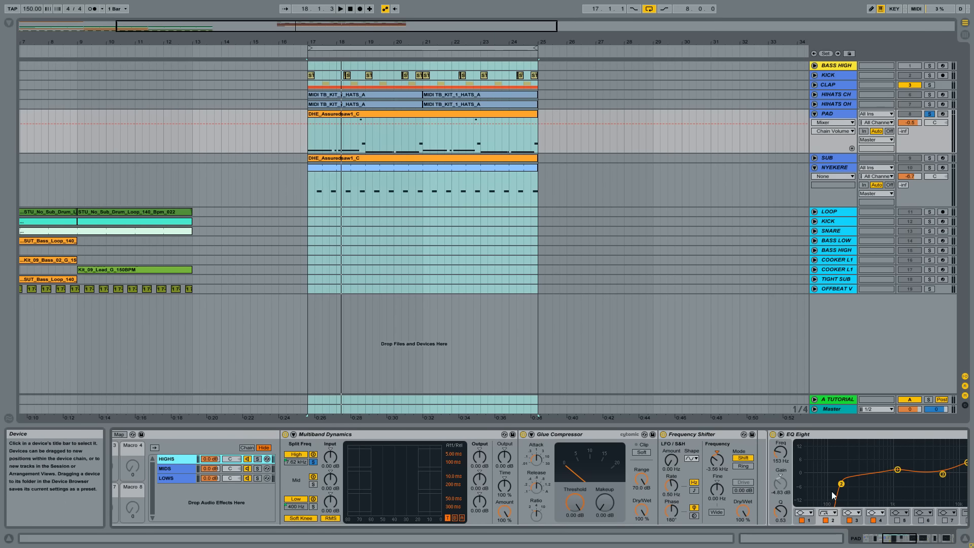
pyautogui.moveTo(906, 540)
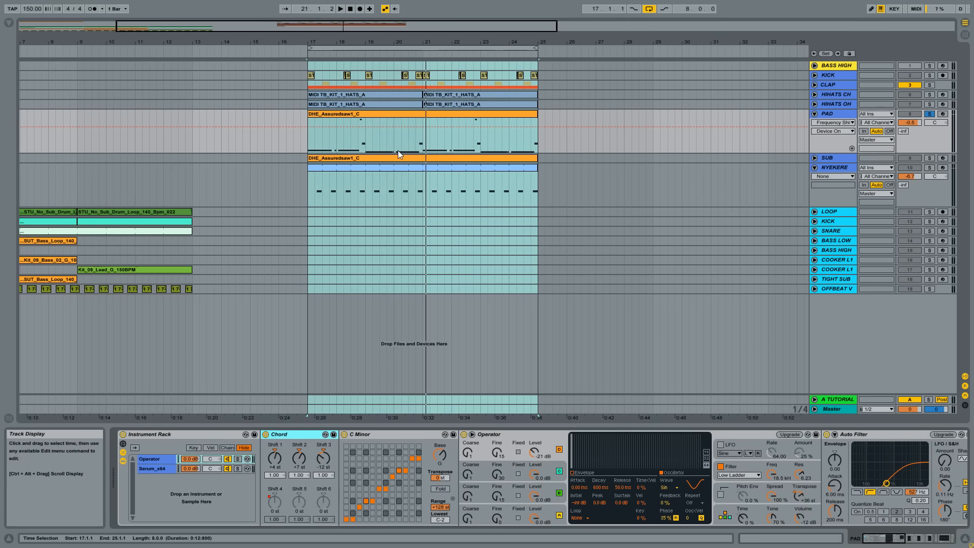
# Return to the PAD rack's Serum_x64 chain showing C Minor scale, Serum and two EQ Eights
pyautogui.click(373, 114)
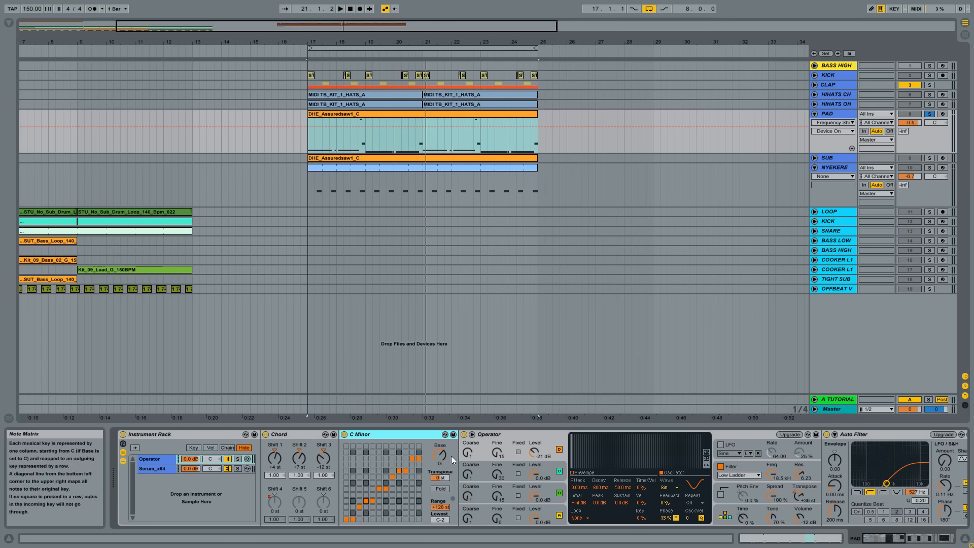
pyautogui.click(154, 469)
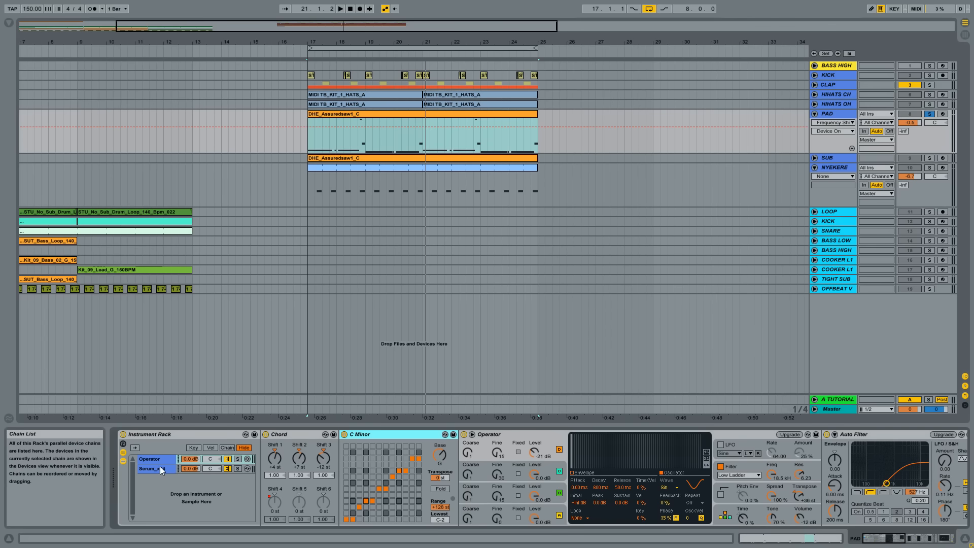
pyautogui.click(157, 469)
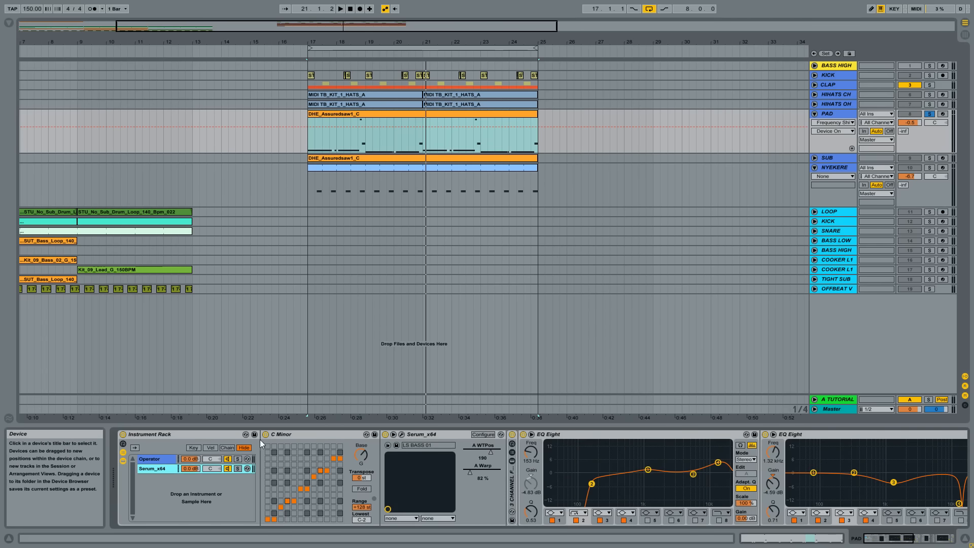
pyautogui.click(152, 469)
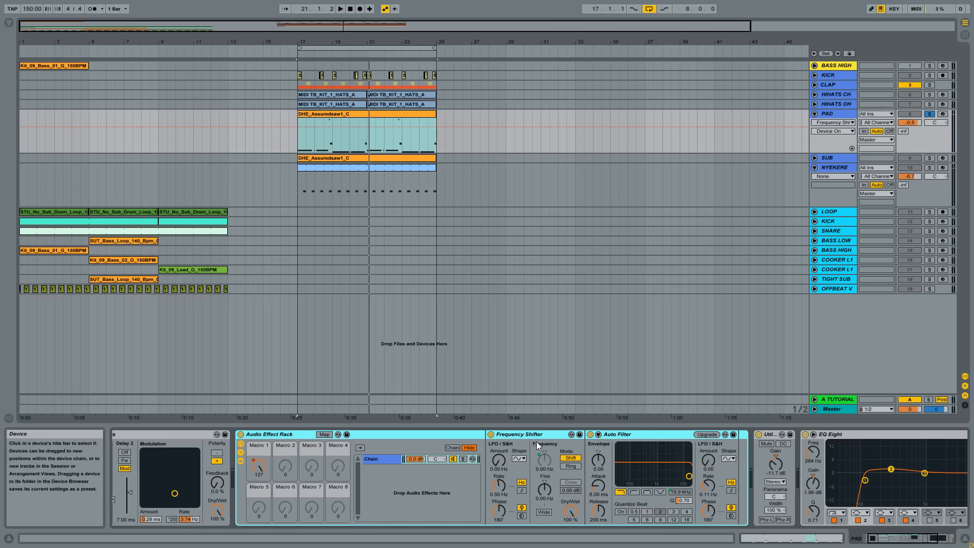
pyautogui.moveTo(542, 465)
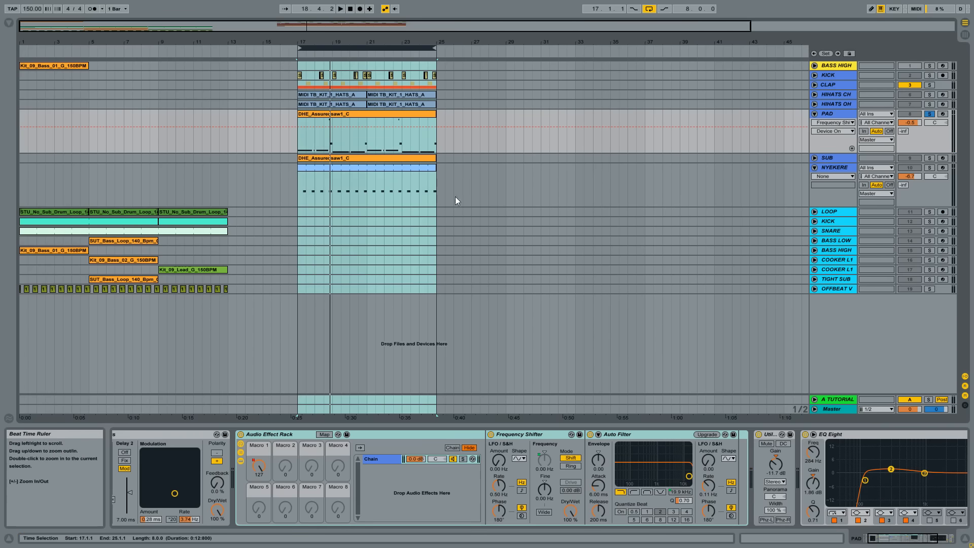
# Reveal the rack's Macro Mappings: Macro 1 drives Frequency Shifter Coarse and Auto Filter Frequency
pyautogui.click(518, 434)
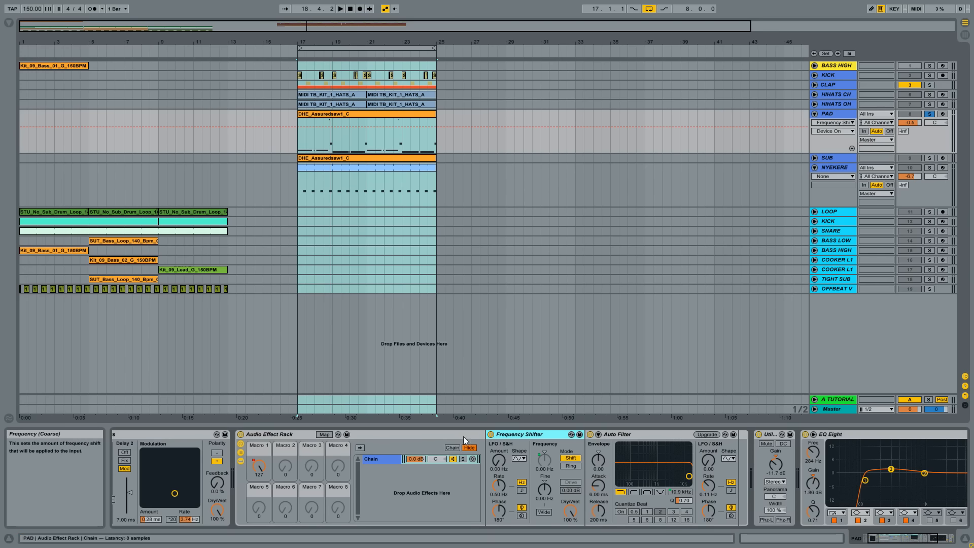
pyautogui.moveTo(258, 447)
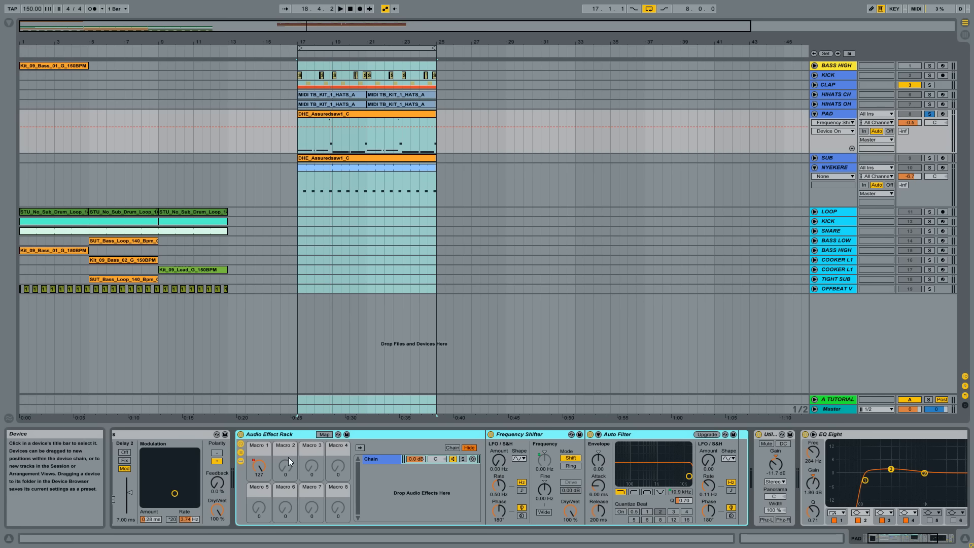
pyautogui.click(325, 434)
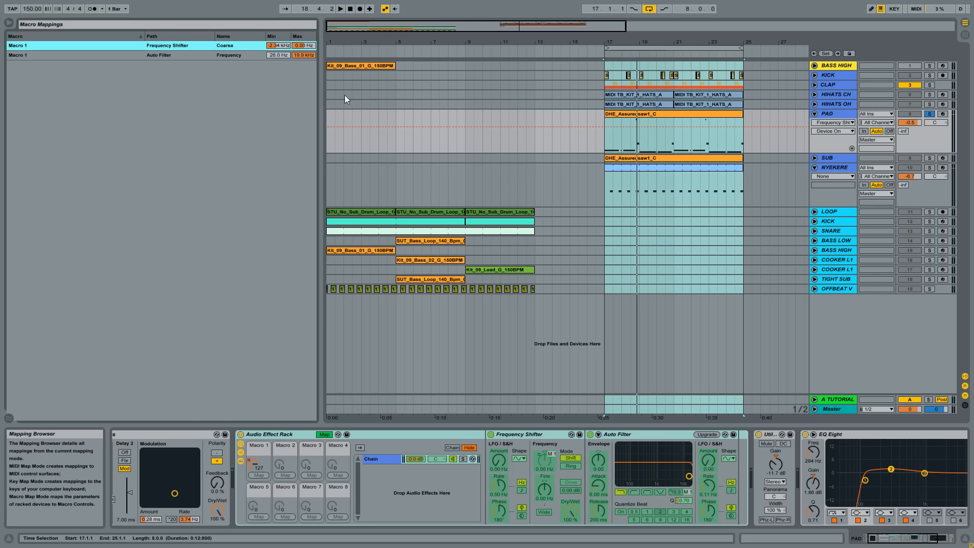
# Leave the macro view and select the SUB track showing Operator, Overdrive, Auto Filter and analyzer
pyautogui.click(323, 435)
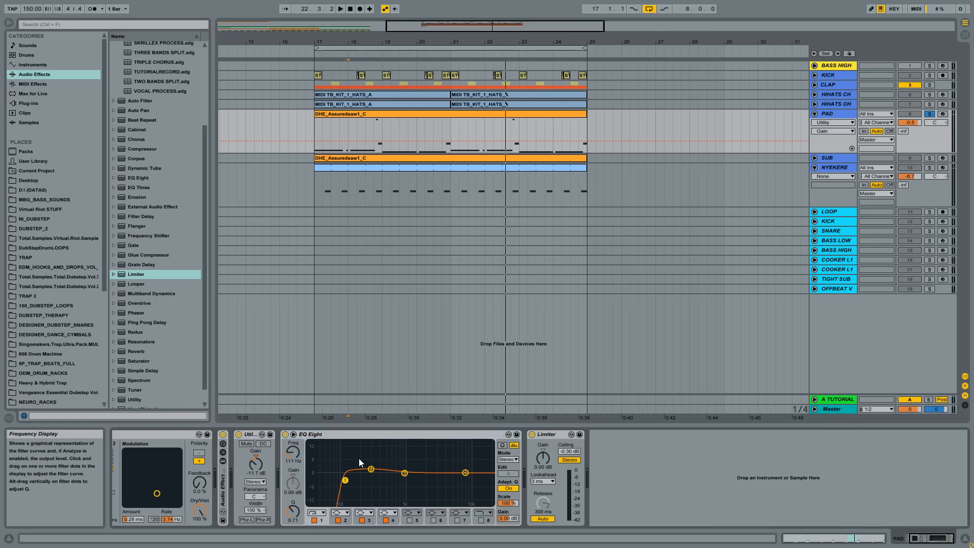
pyautogui.click(834, 157)
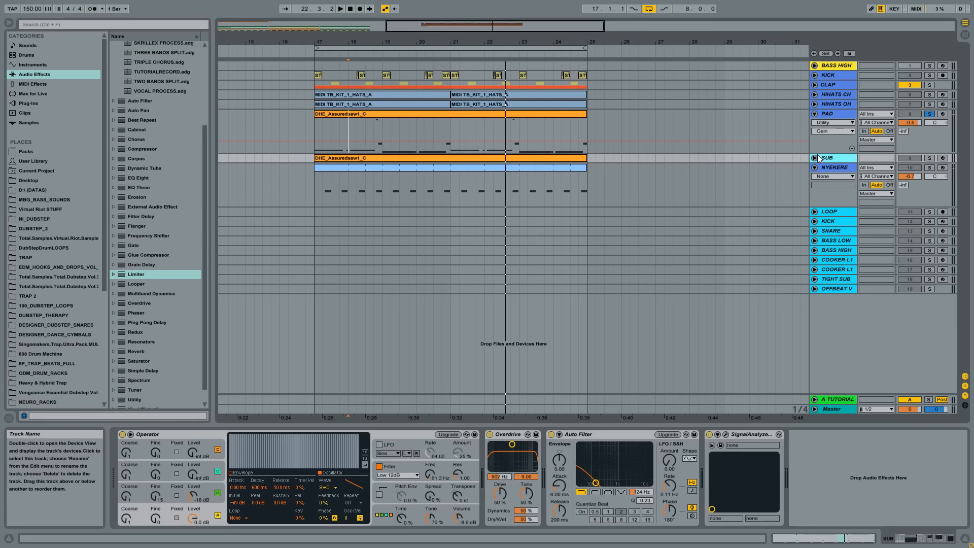
# Unfold the SUB track to show its bass notes, then select the NYEKERE track's clip
pyautogui.click(814, 157)
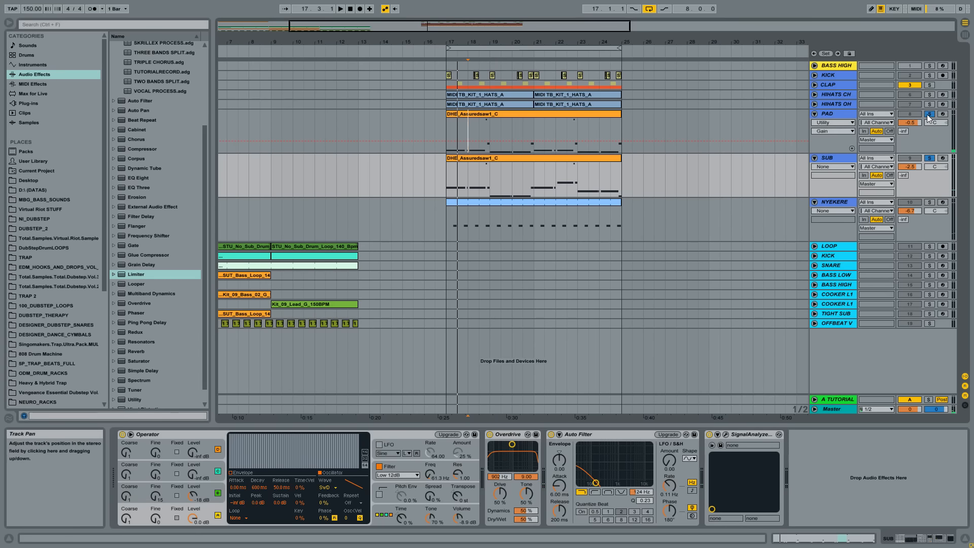
pyautogui.click(925, 114)
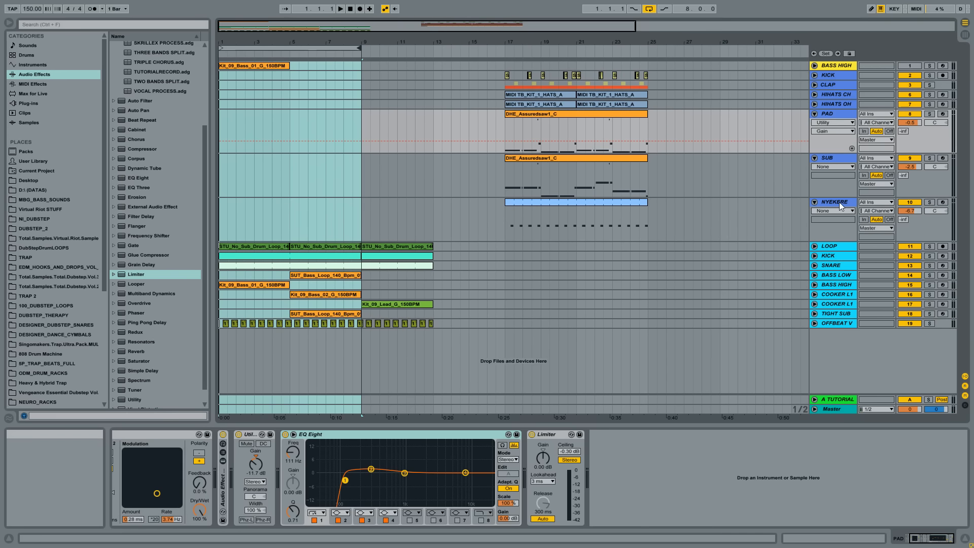
pyautogui.click(575, 202)
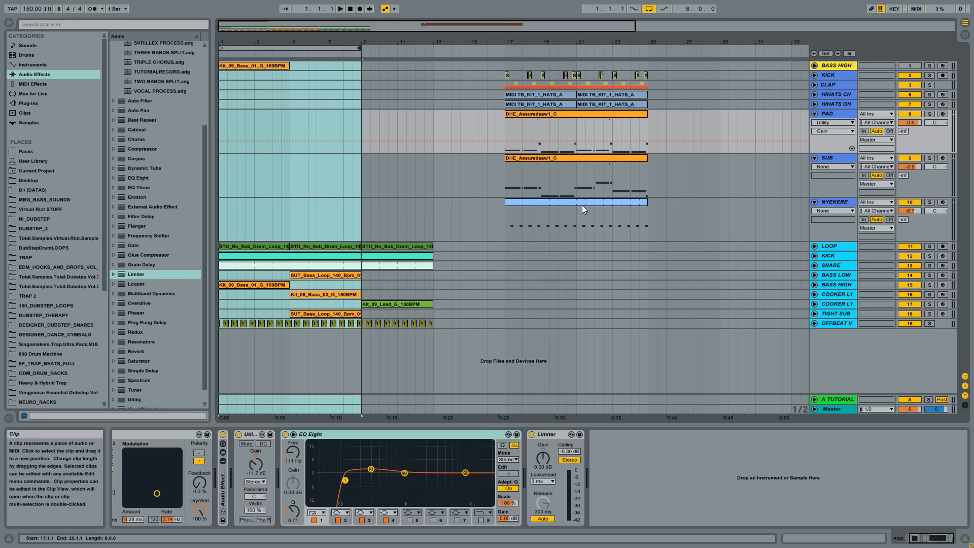